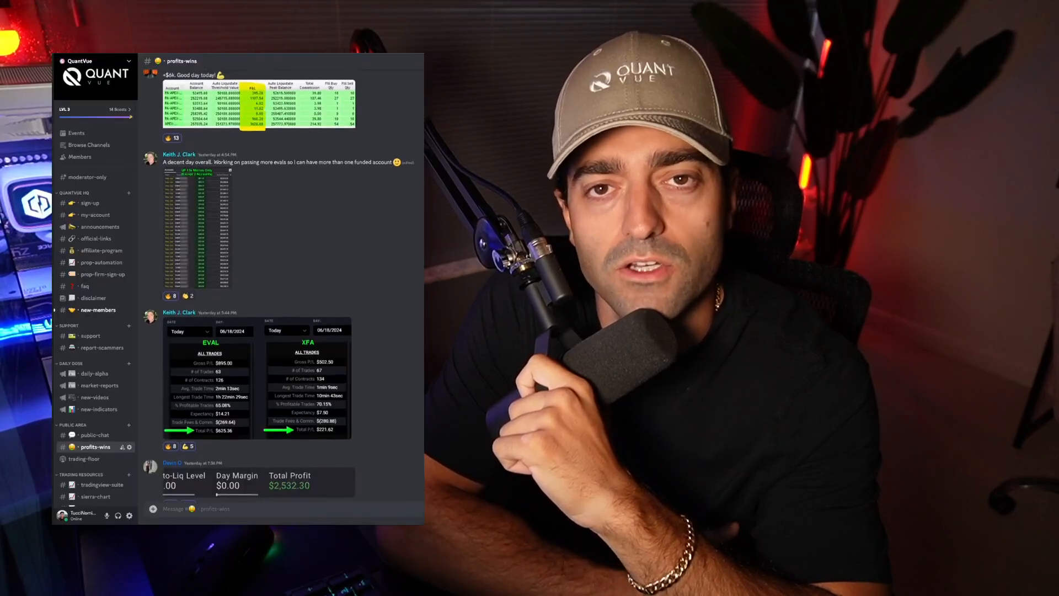
Search 'quantvue' in Indicators and add the Qsumo strategy to the NQ Renko chart.
scroll(down, 3)
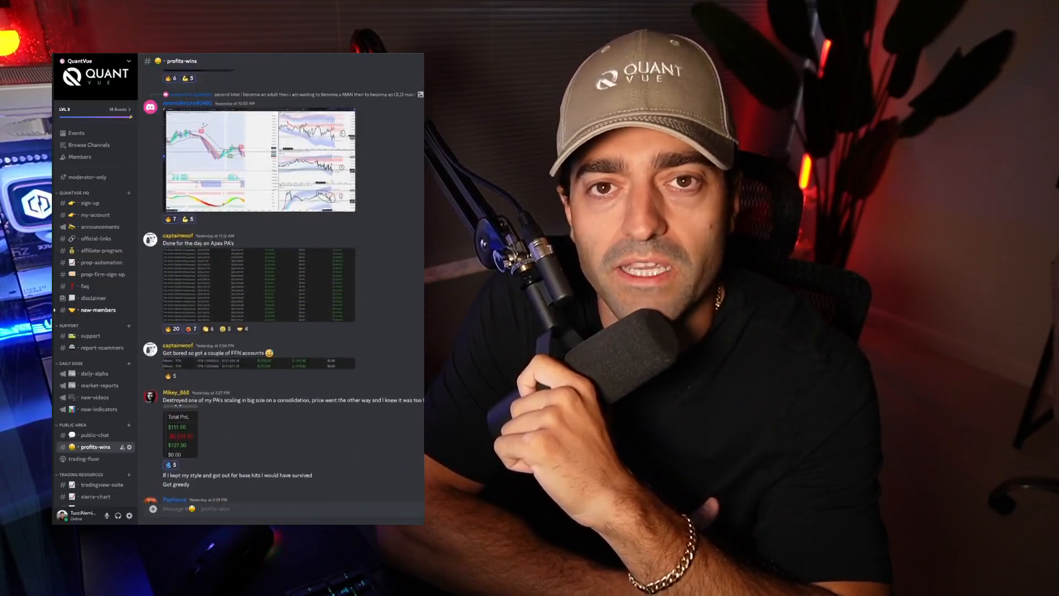
scroll(down, 3)
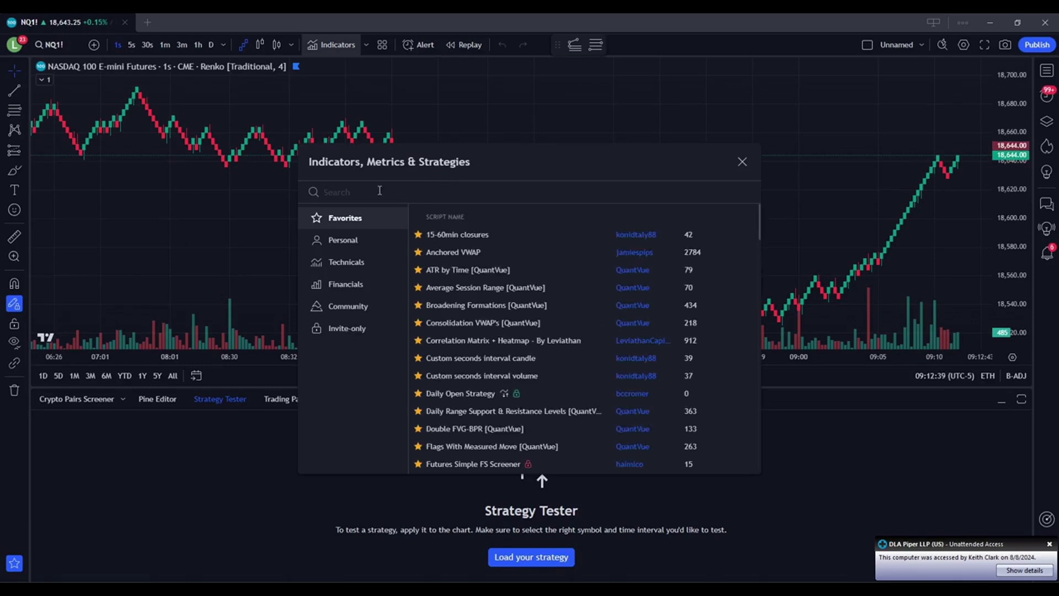
text(quantvue)
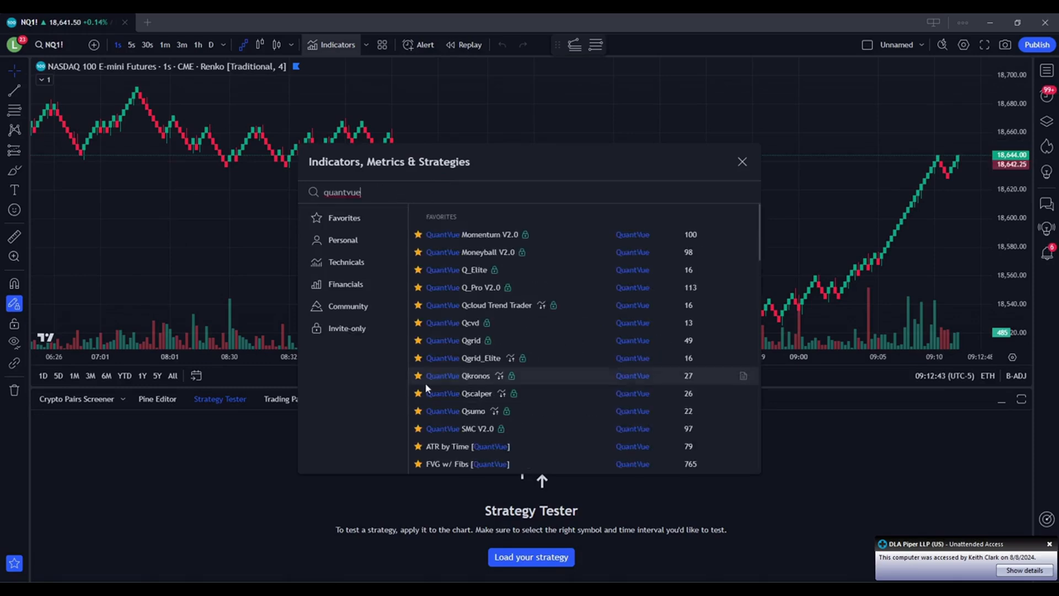
click(464, 411)
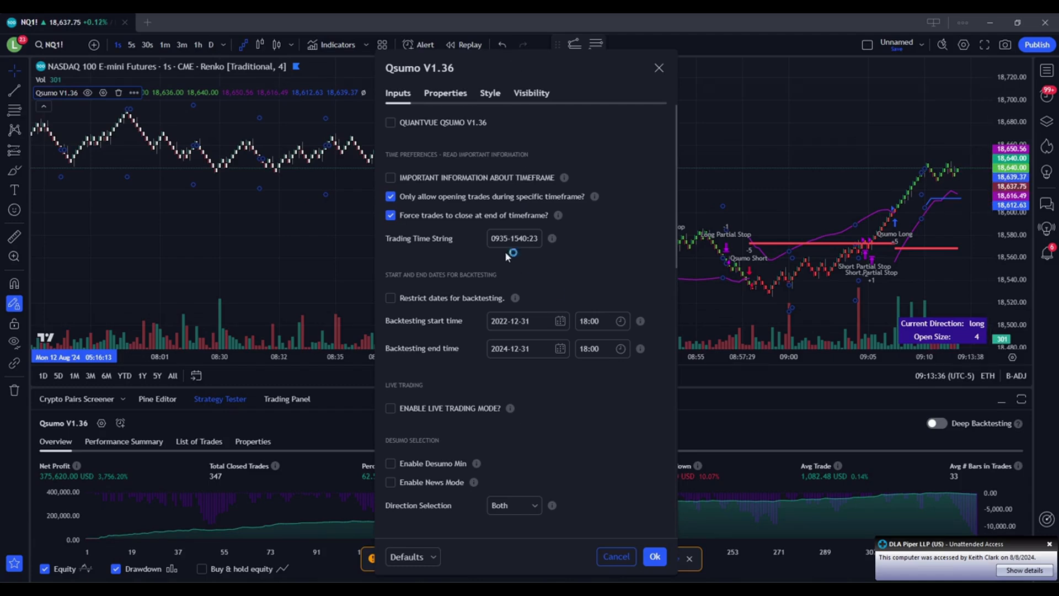
Set the Qsumo Trading Time String to 1030-1300:23456.
click(513, 238)
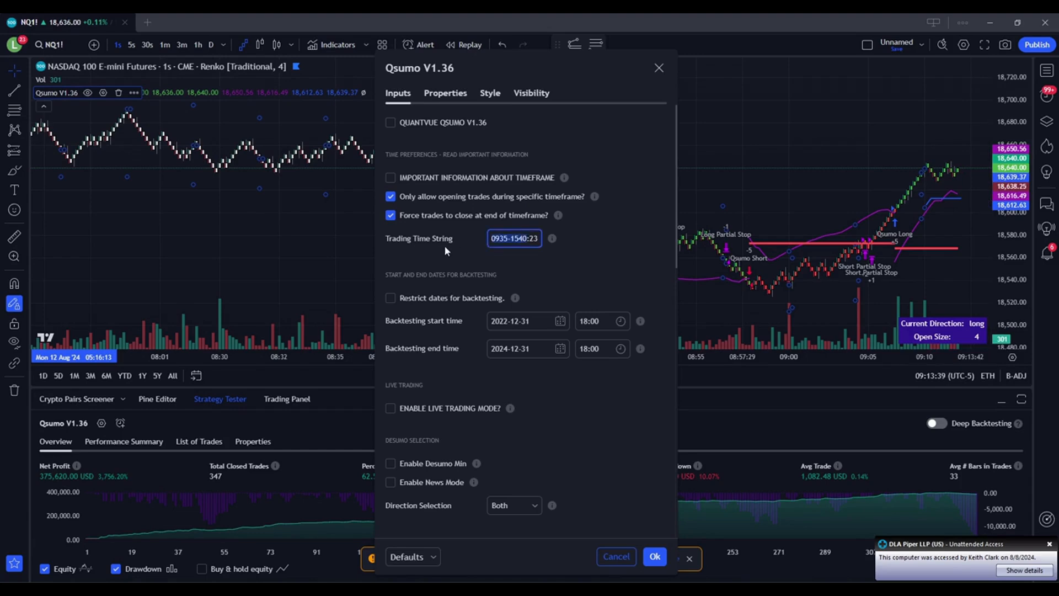
text(1030:23456)
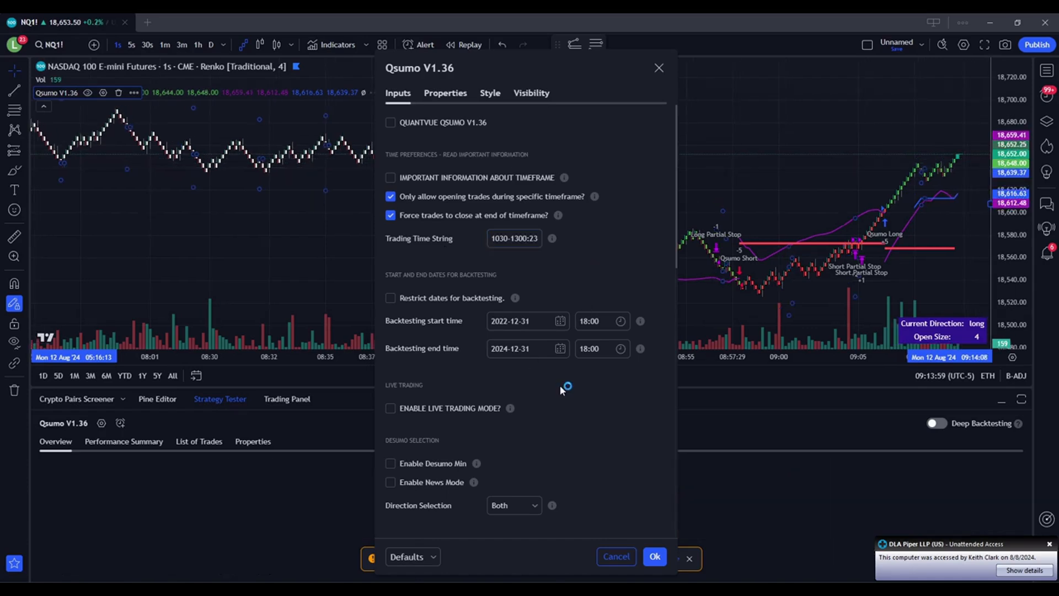
Enable live trading mode, set Adds exact number to 1, and enable low volatility trading.
scroll(down, 3)
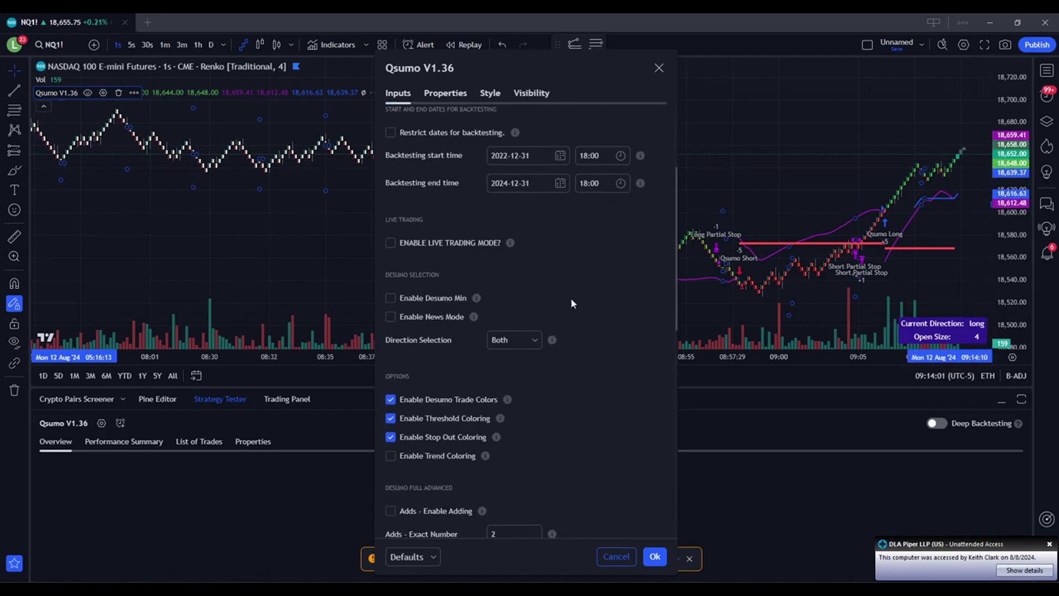
click(389, 243)
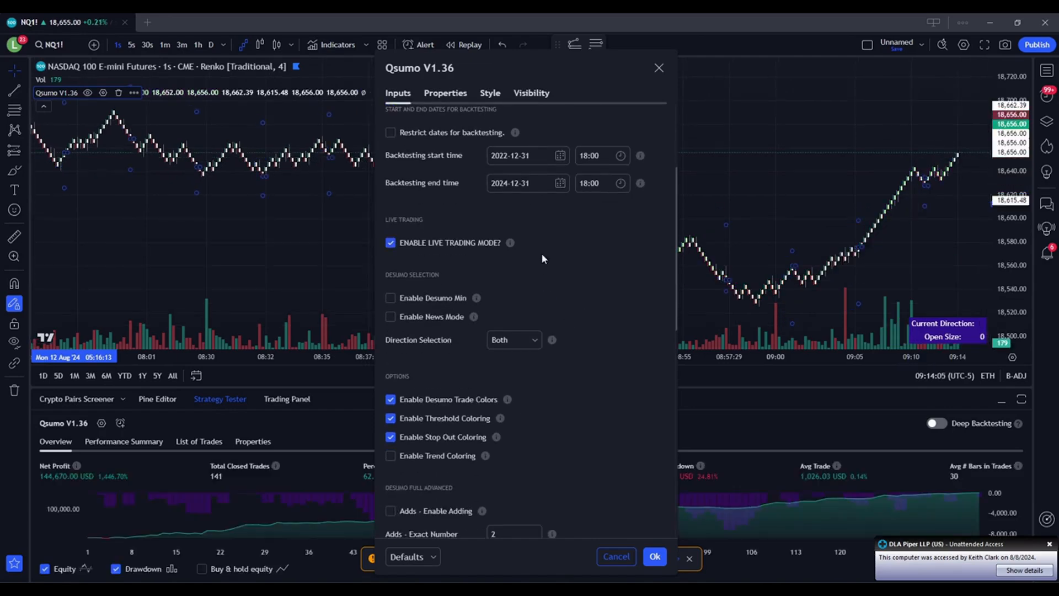
mouse_move(510, 243)
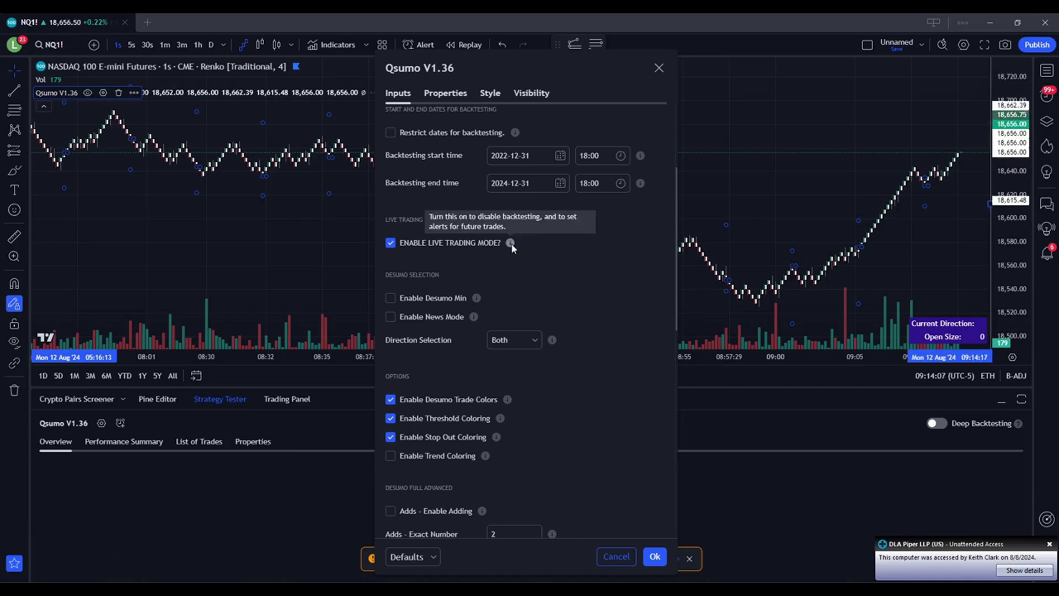
scroll(down, 3)
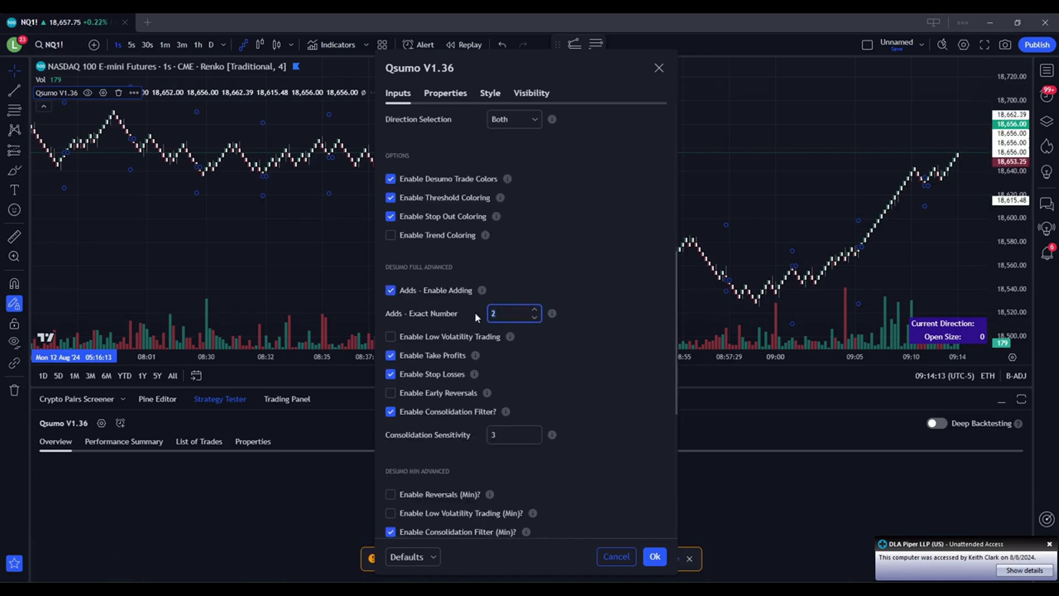
text(1)
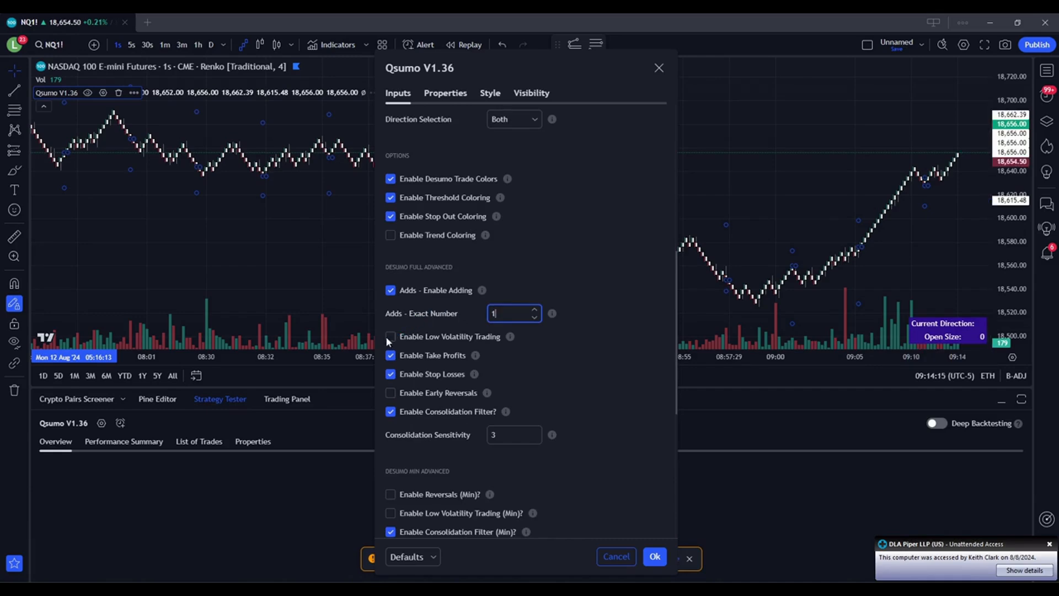
click(391, 336)
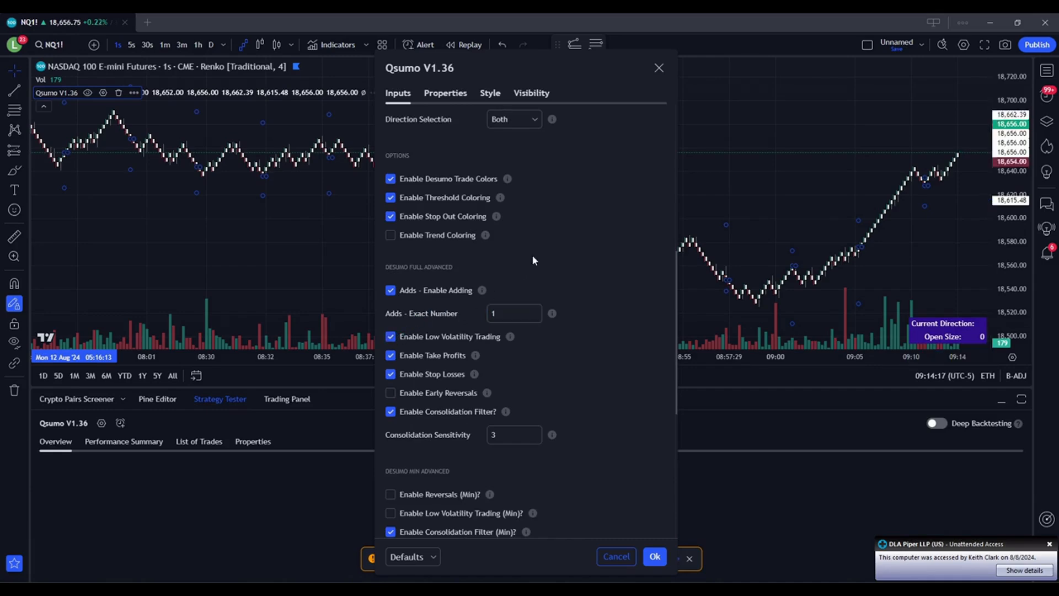
mouse_move(606, 328)
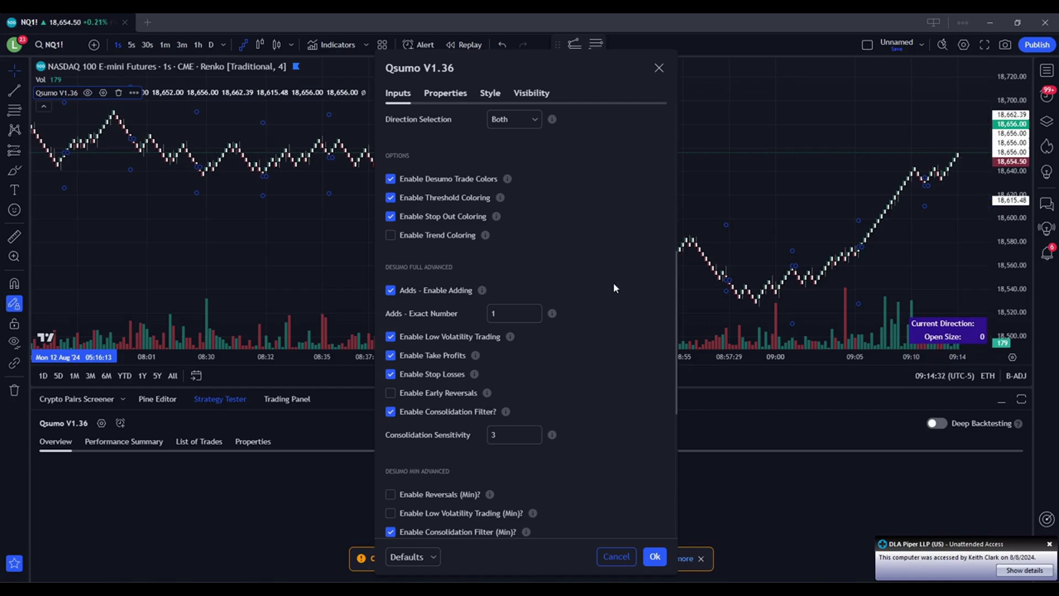
scroll(down, 3)
text(S)
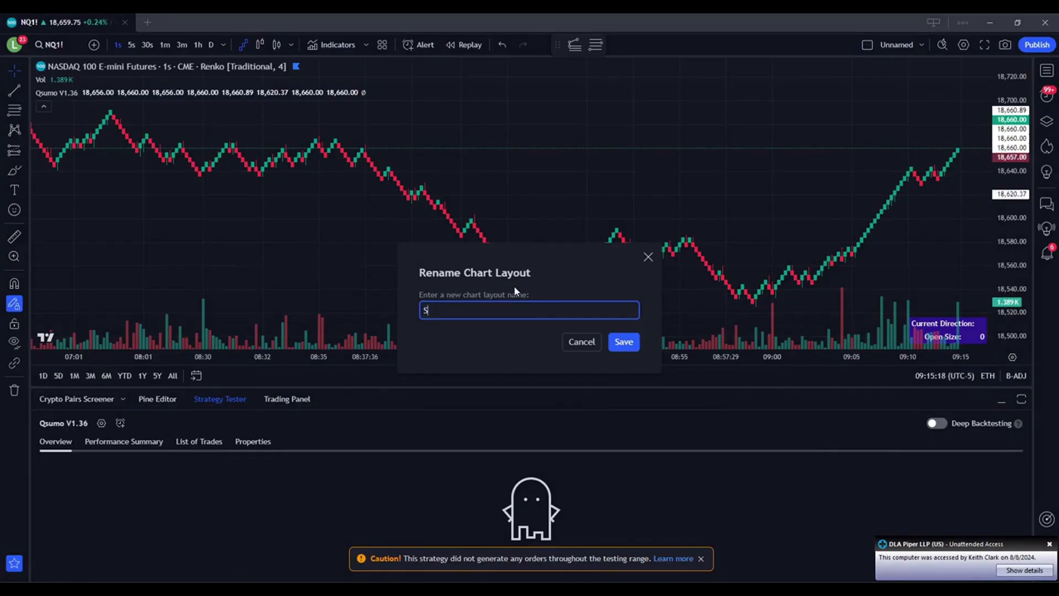
Rename and save the chart layout as 'S4 NQ QSumo 1s 1con Adds Low Volatility'.
text(4 NQ QSumo 1)
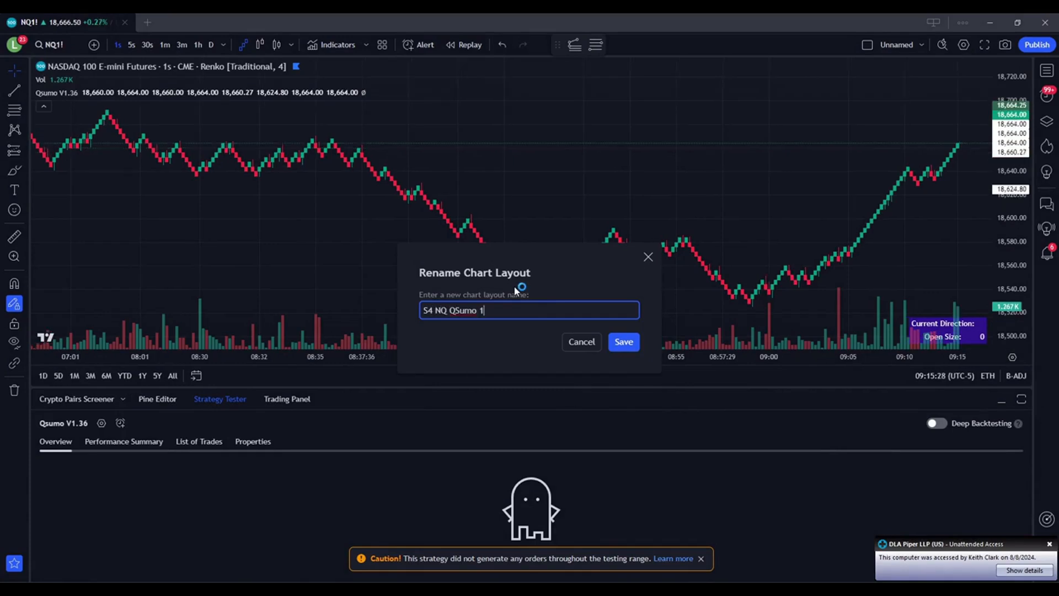
text(s)
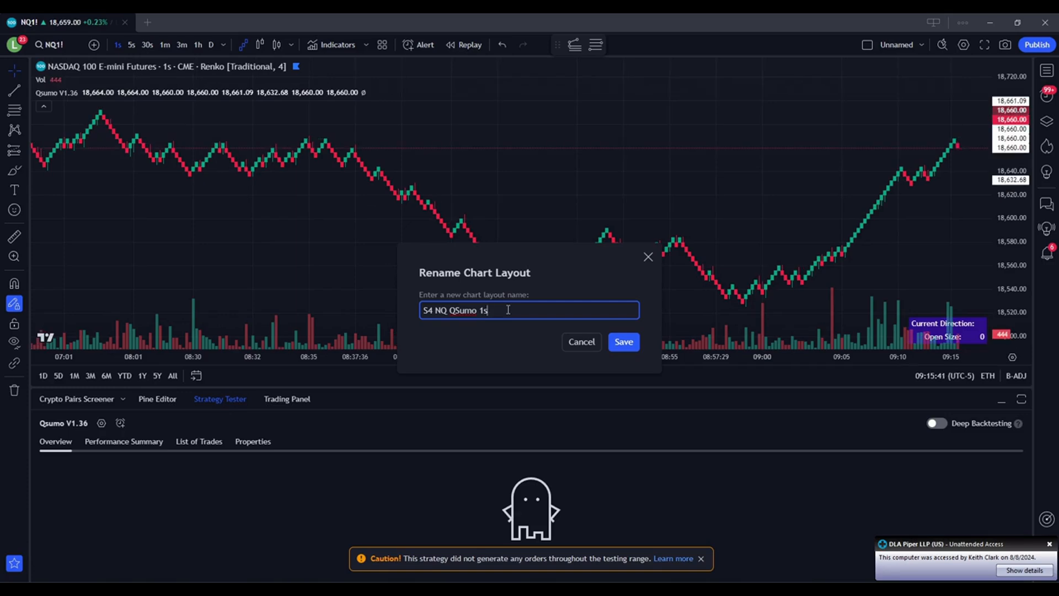
text(1con)
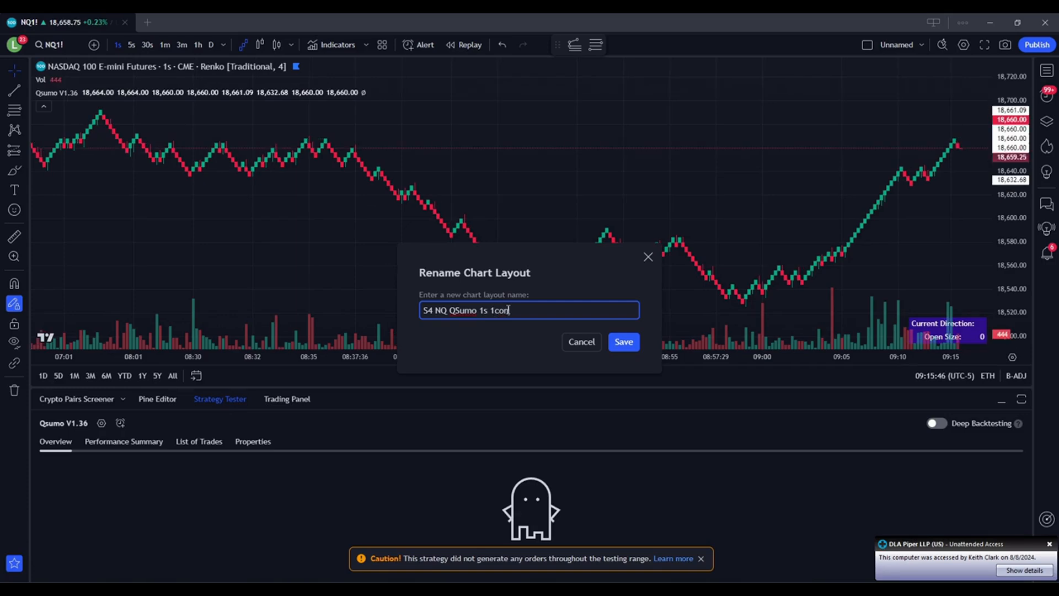
text(Adds Low Volatility)
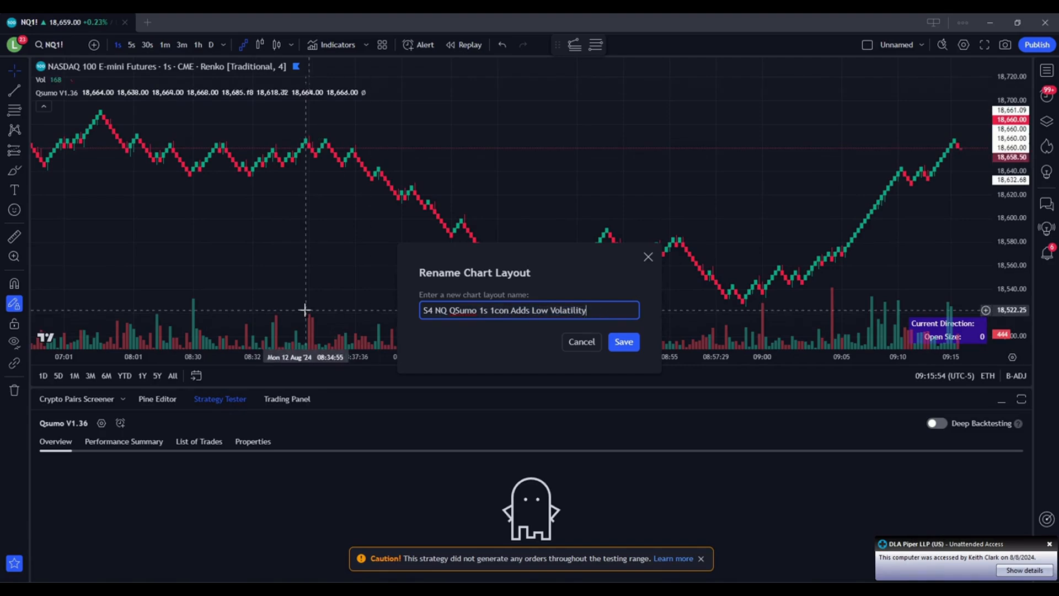
click(622, 342)
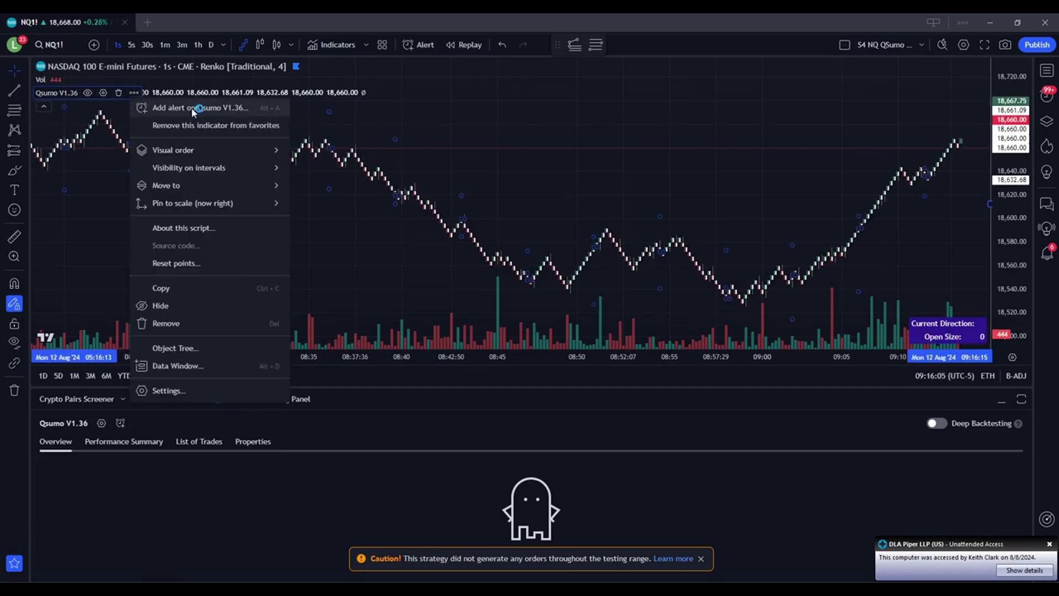
Create a Qsumo alert with message {{strategy.order.alert_message}}.
click(197, 107)
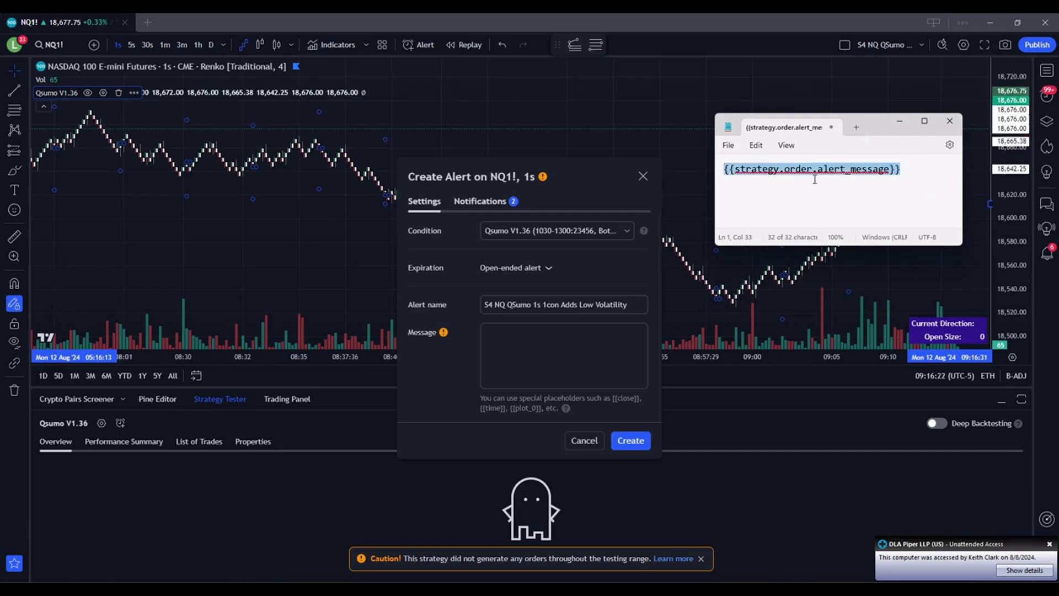
click(562, 356)
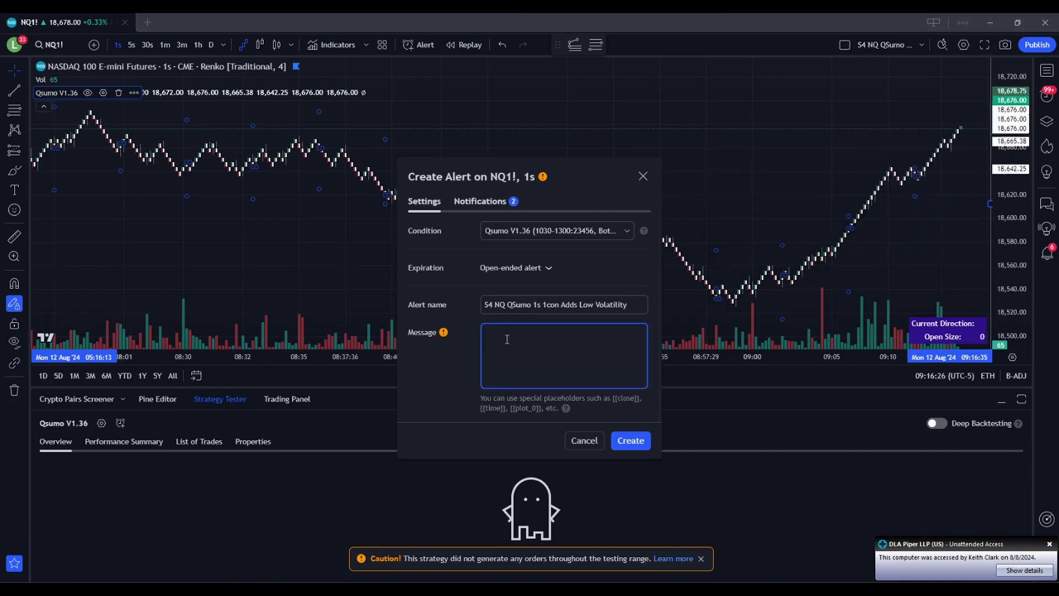
text({{strategy.order.alert_message}})
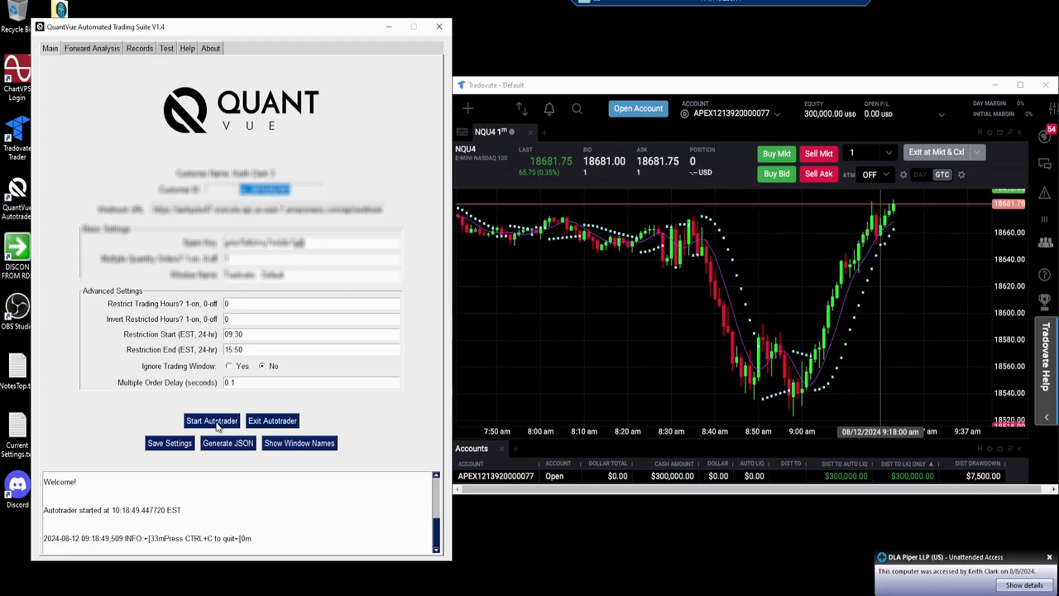
Switch the Automated Trading Suite to its test-trades page.
click(167, 47)
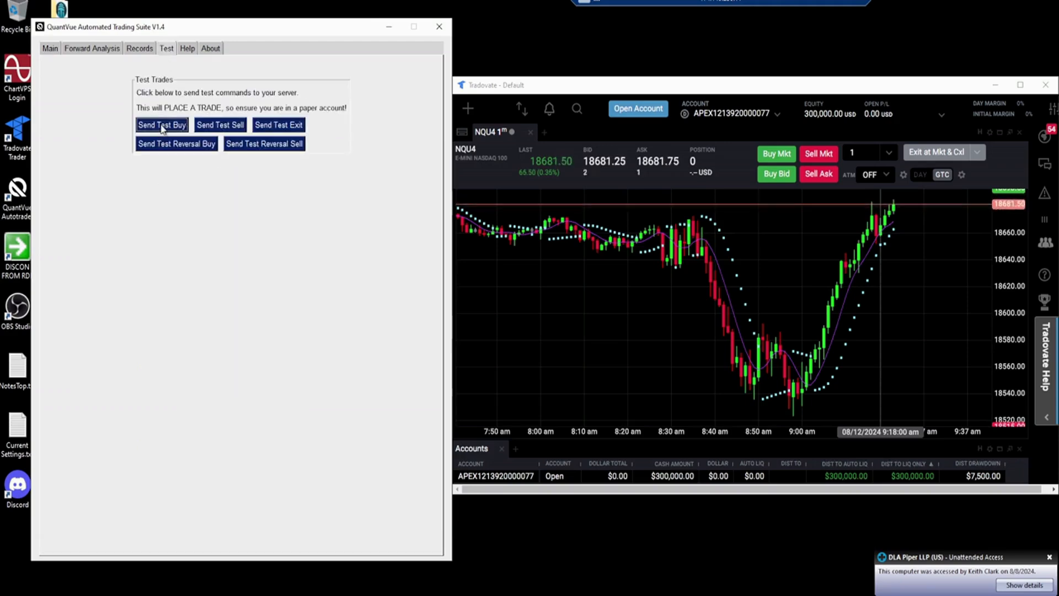
Send a test buy to the Tradovate account, then bring up the Forward Analysis settings.
click(161, 124)
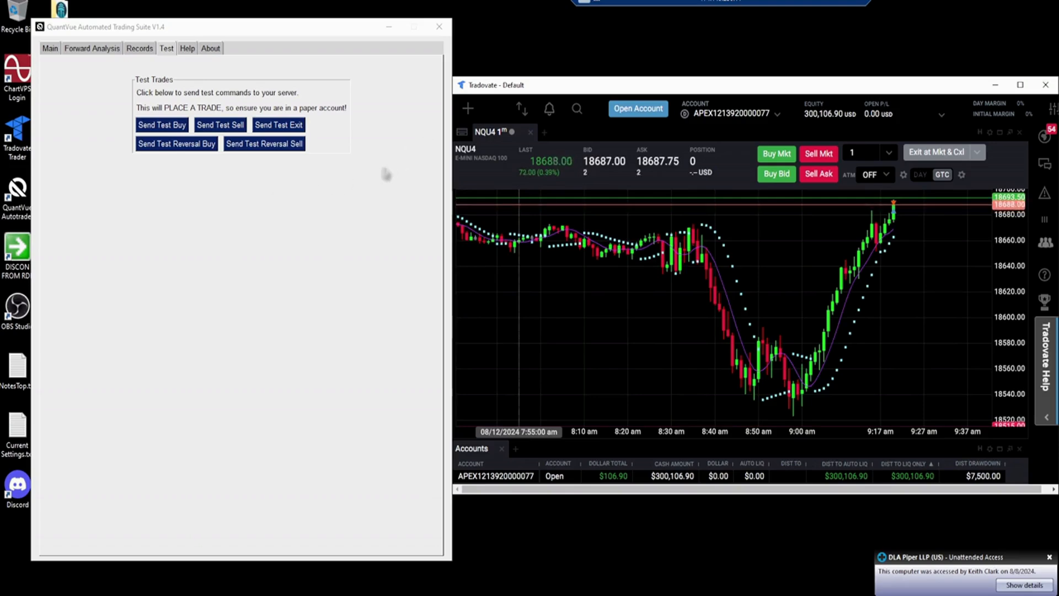
click(92, 47)
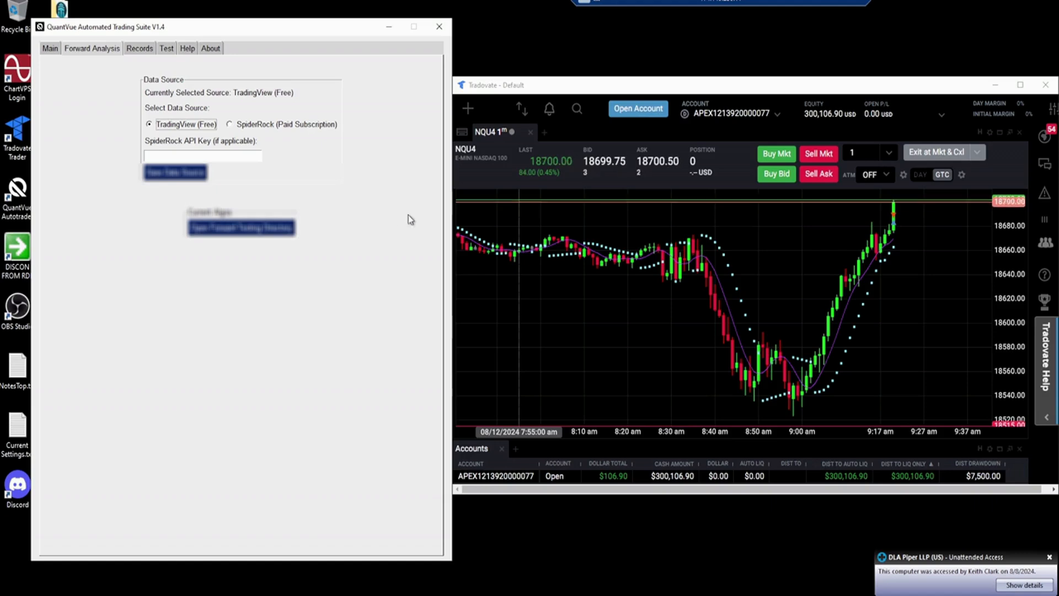
click(139, 47)
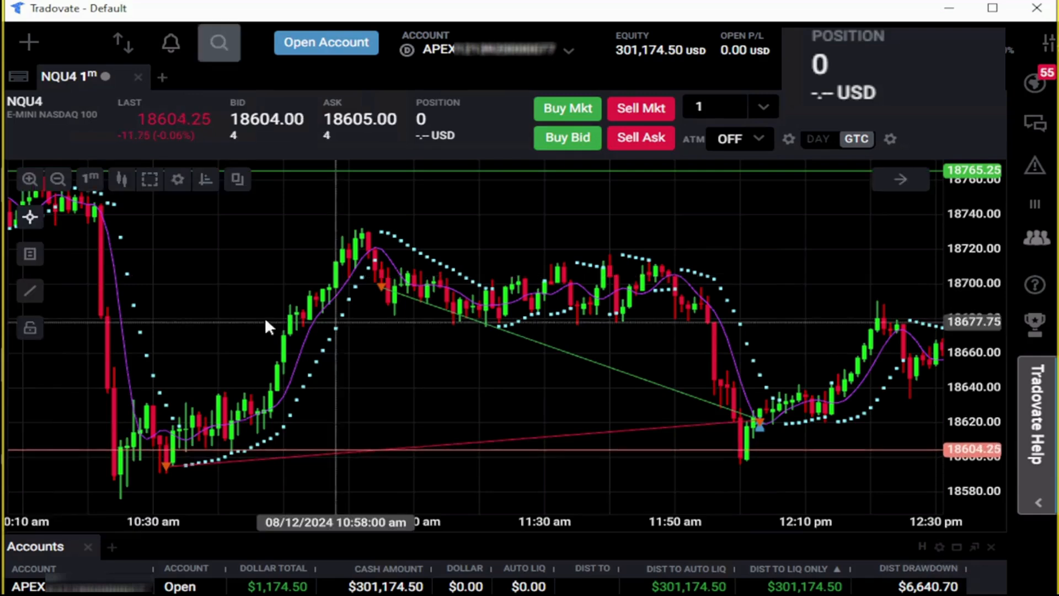
mouse_move(163, 473)
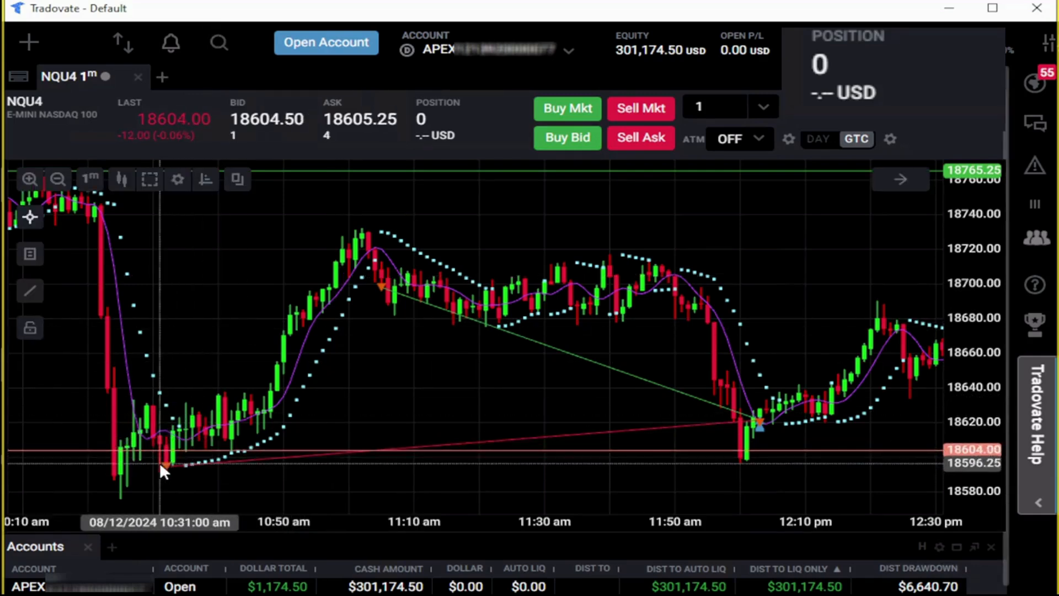
mouse_move(381, 293)
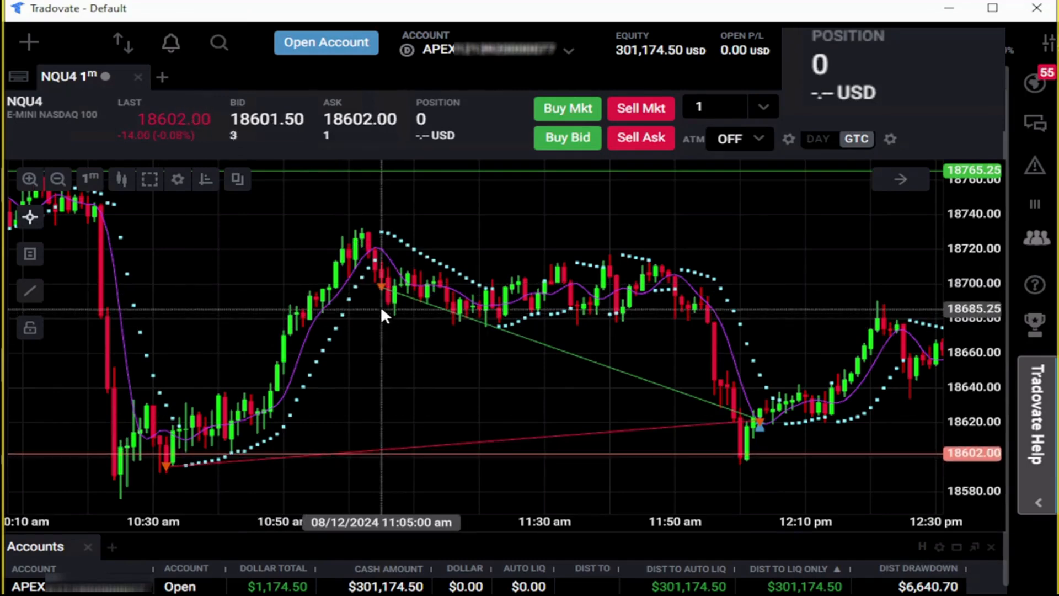
mouse_move(311, 365)
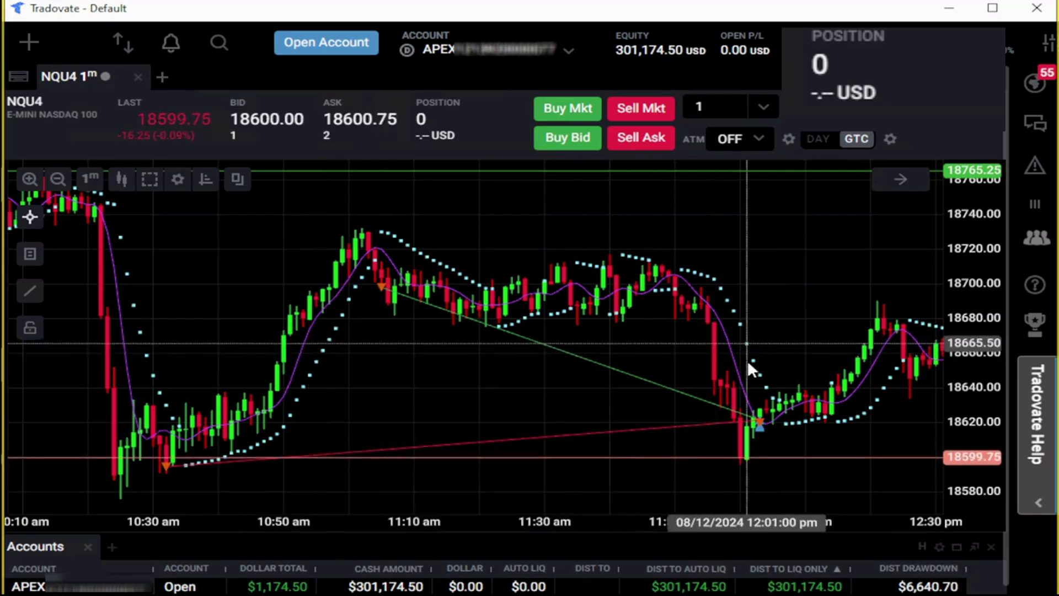
mouse_move(770, 449)
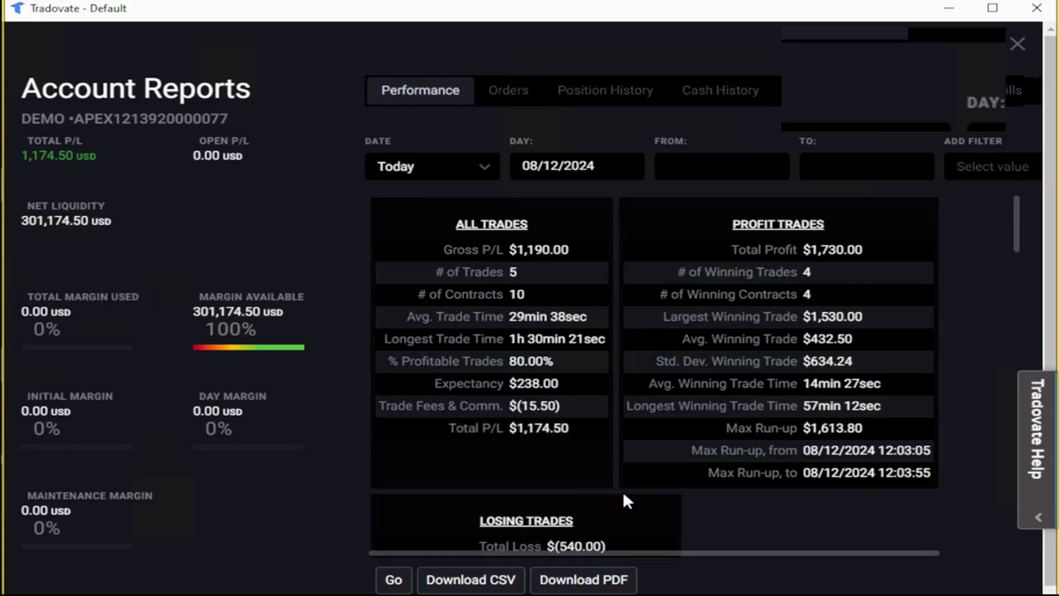
mouse_move(633, 501)
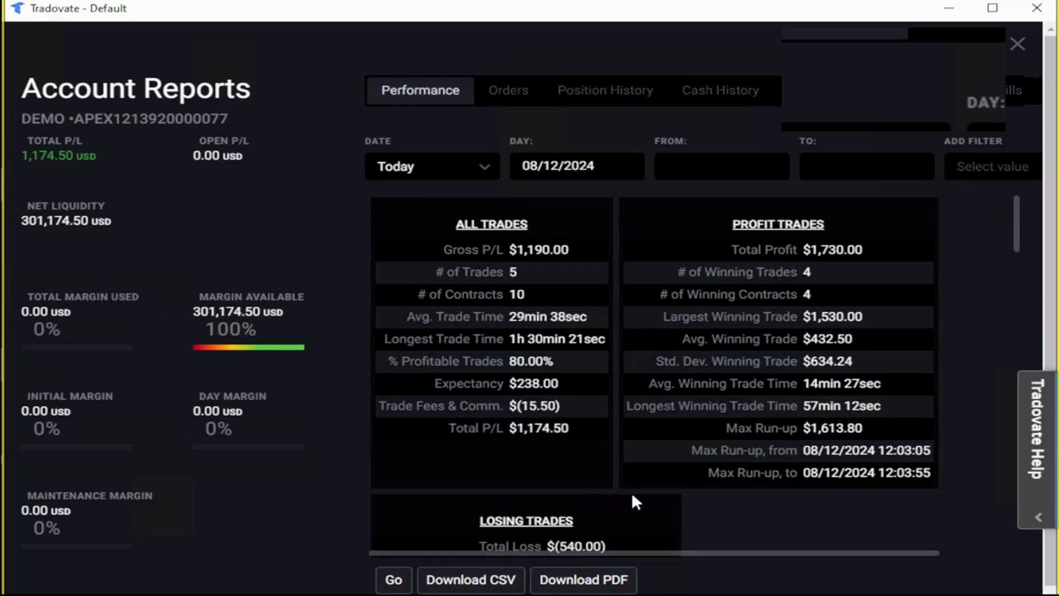
Scroll today's performance report down to the Winning vs Losing Trades pie chart.
scroll(down, 3)
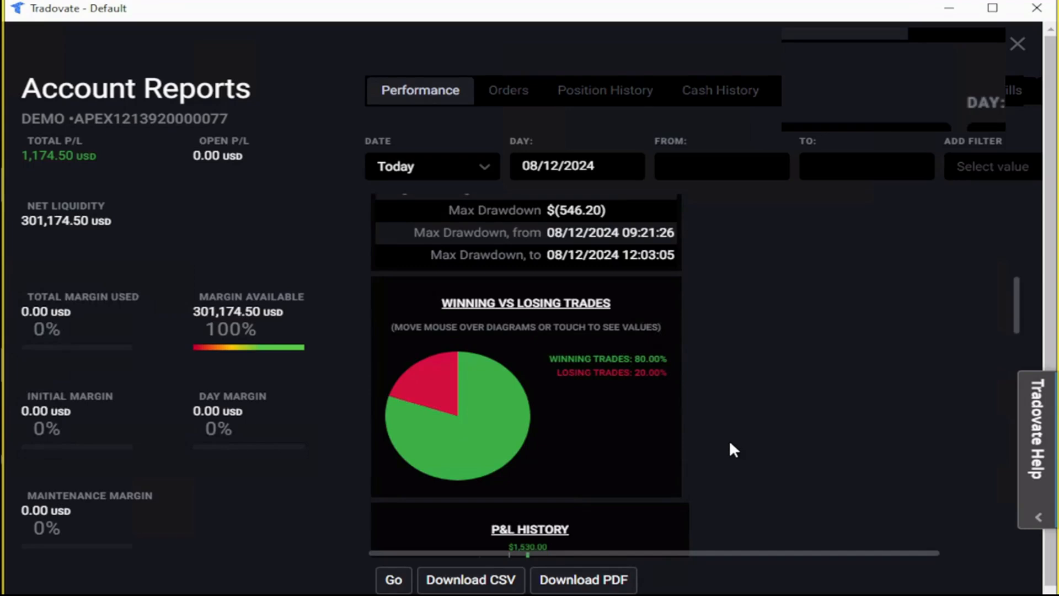
mouse_move(715, 450)
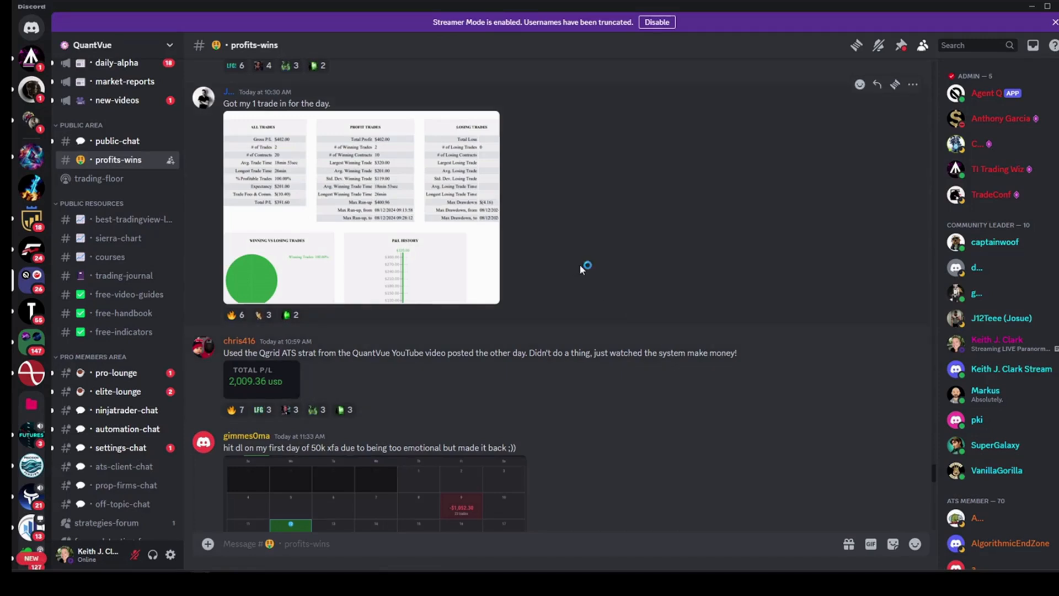
mouse_move(471, 283)
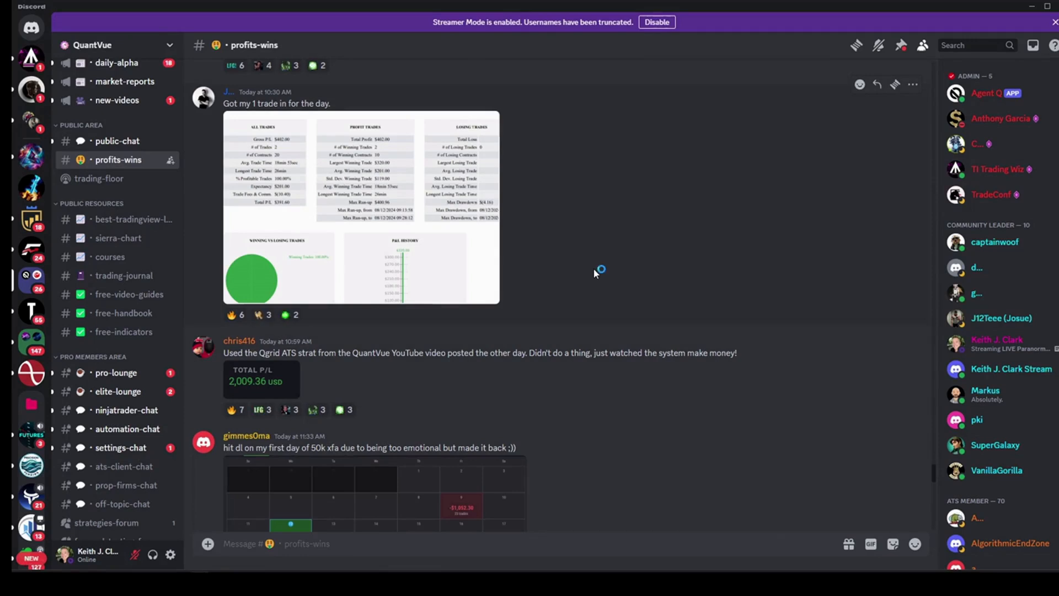
mouse_move(548, 242)
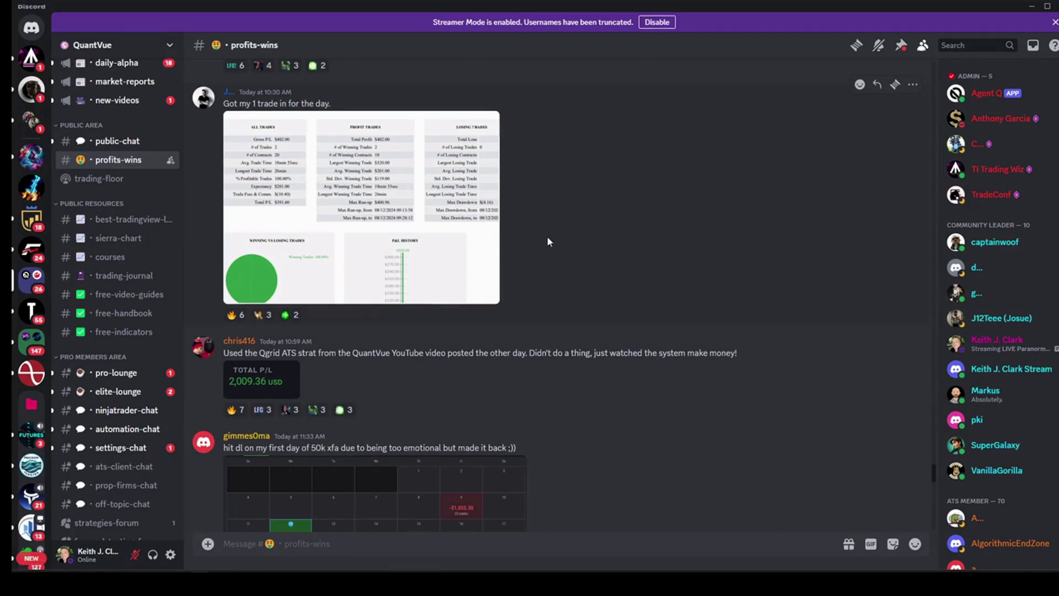
Scroll through members' posted results in the #profits-wins channel.
scroll(down, 3)
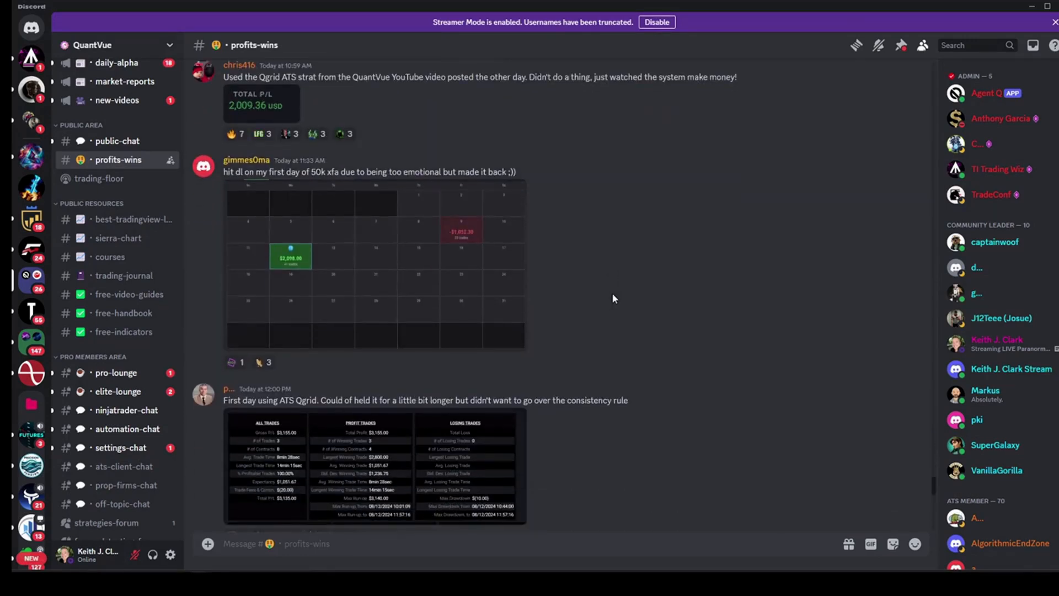
scroll(down, 3)
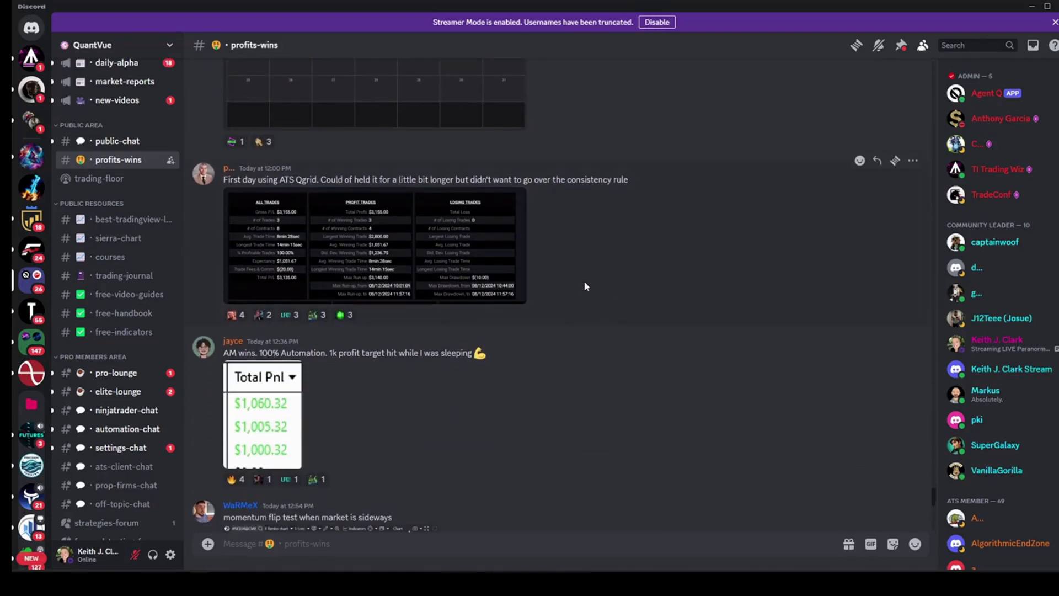
scroll(down, 3)
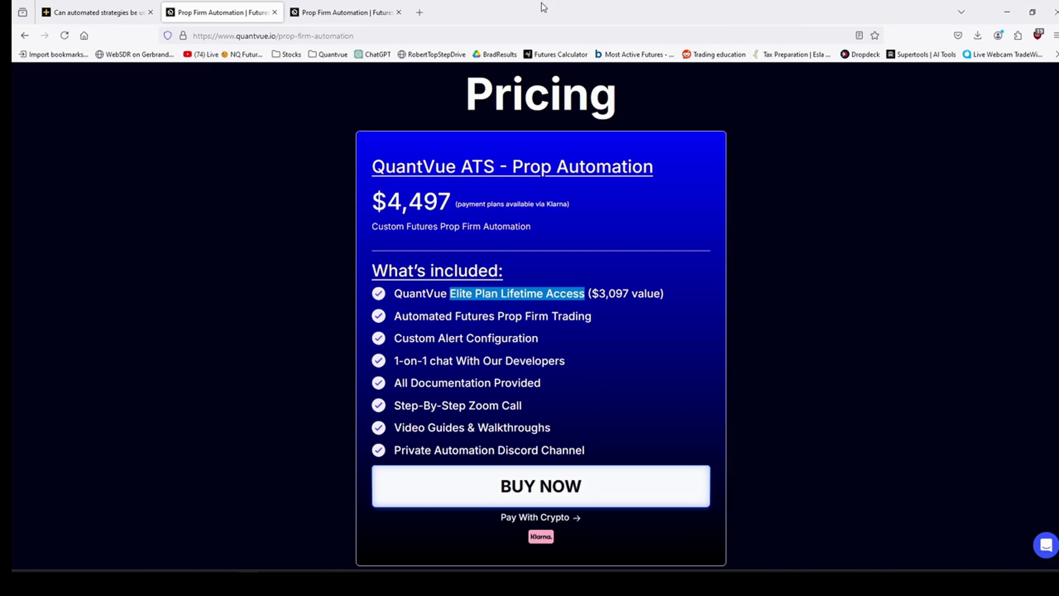
Select the full URL of the QuantVue Prop Automation pricing page in the address bar.
click(274, 35)
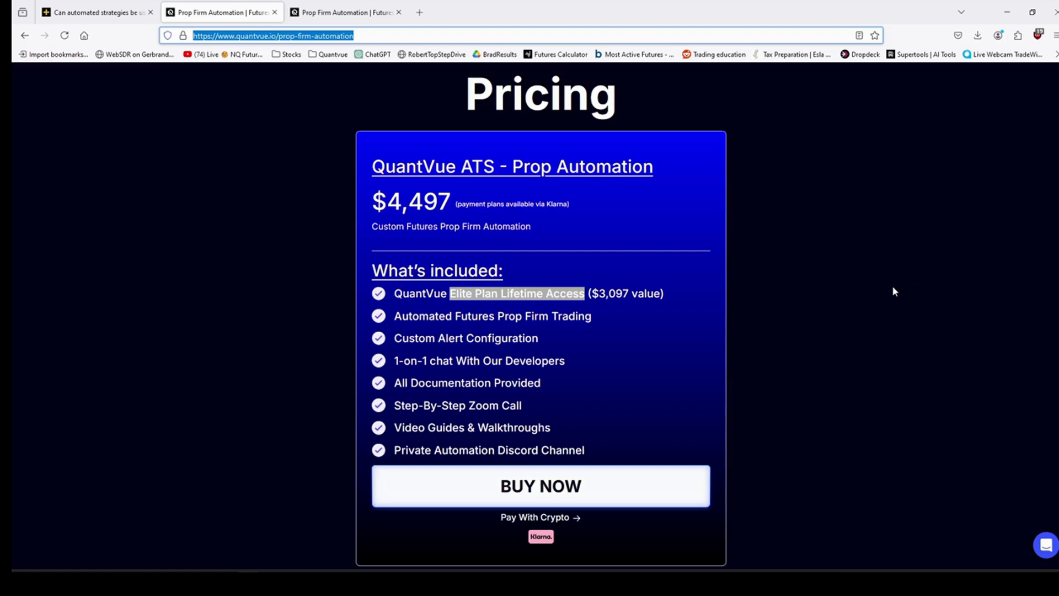
mouse_move(771, 341)
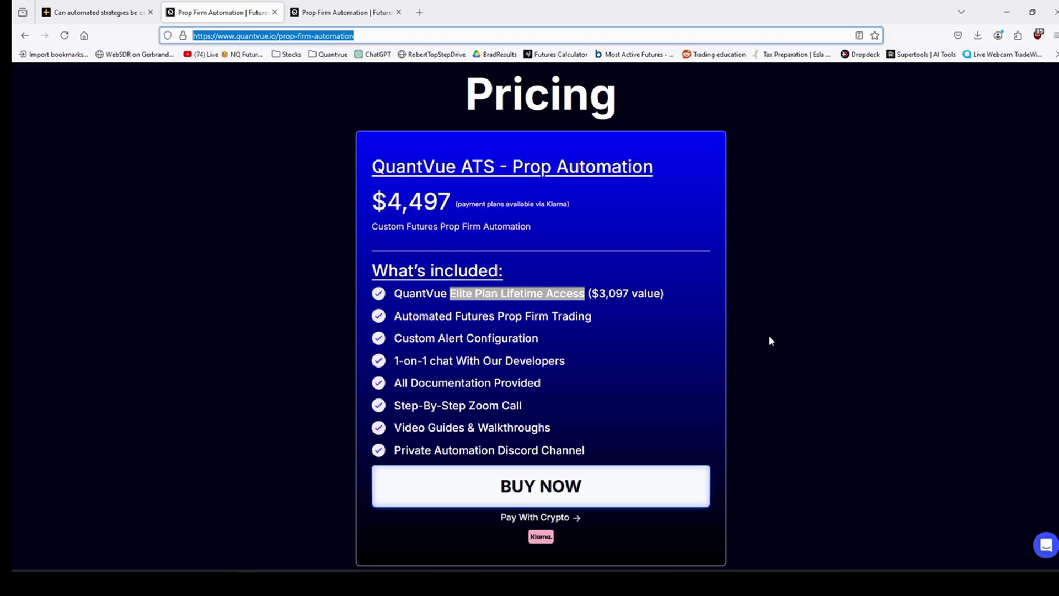
mouse_move(771, 311)
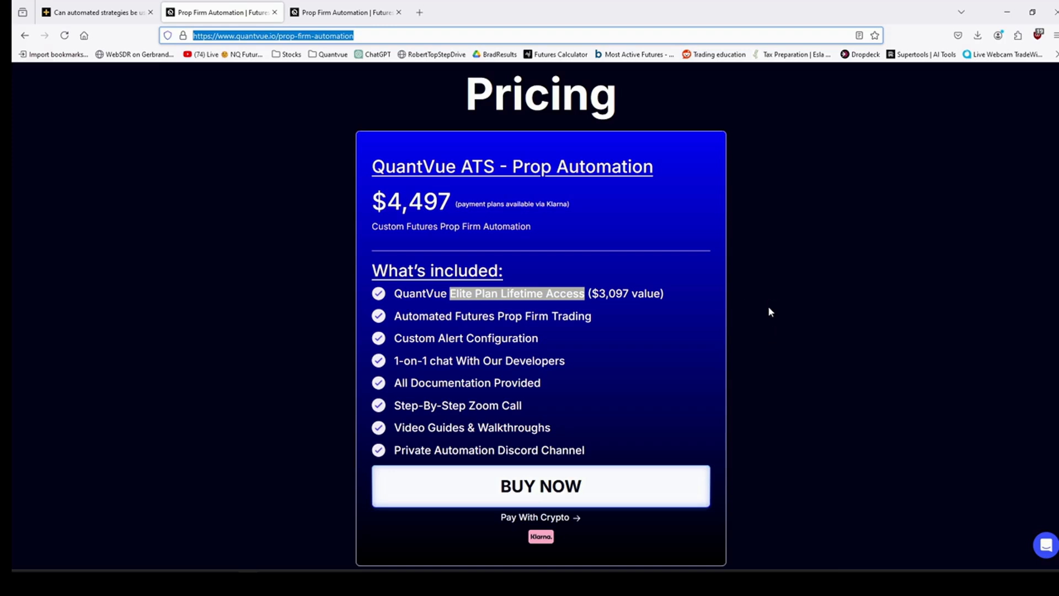